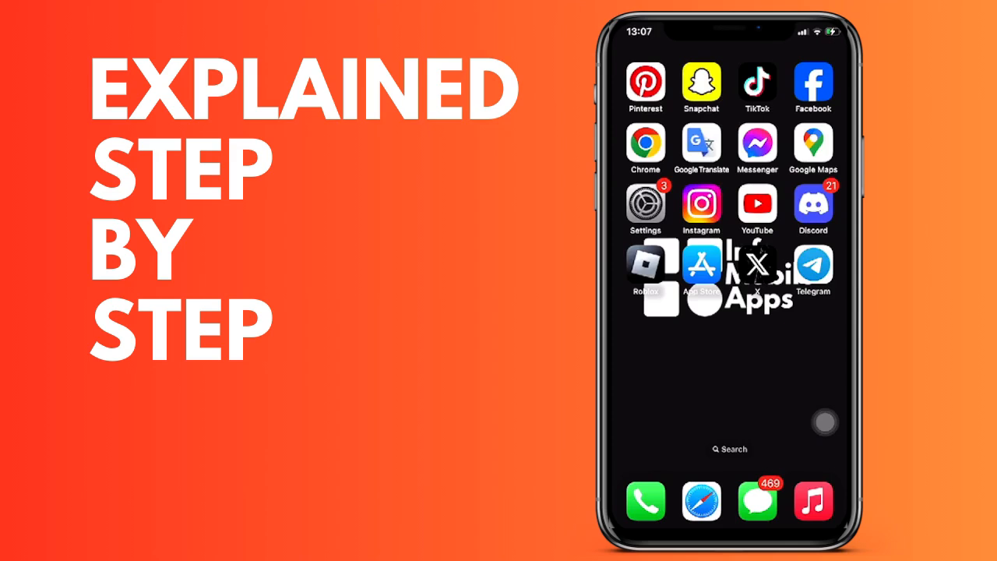
Launch the Settings app from the Home Screen
left_click(645, 202)
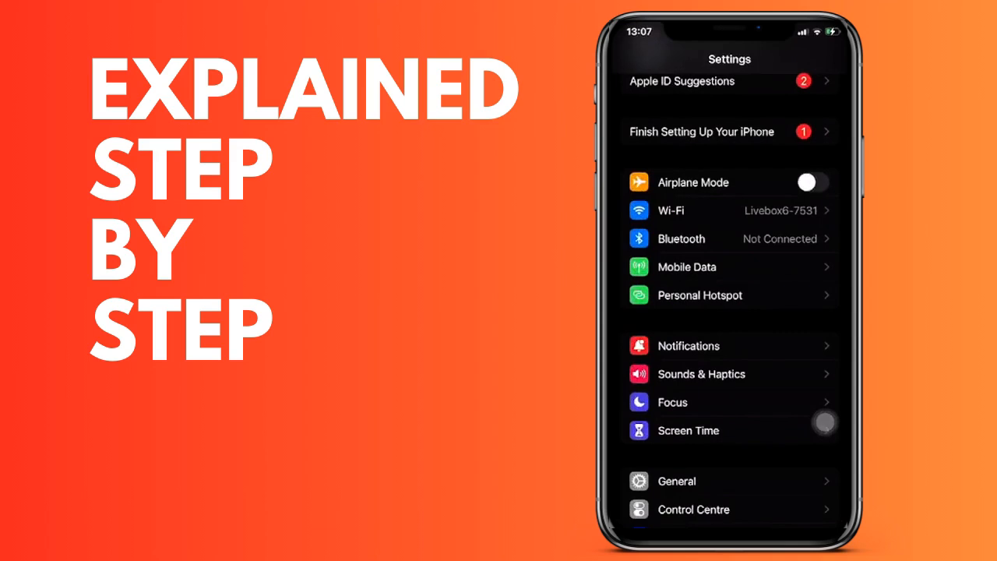
Scroll the Settings list down to the installed apps from Playtomic through Tricount, reaching Telegram
scroll("down", 3)
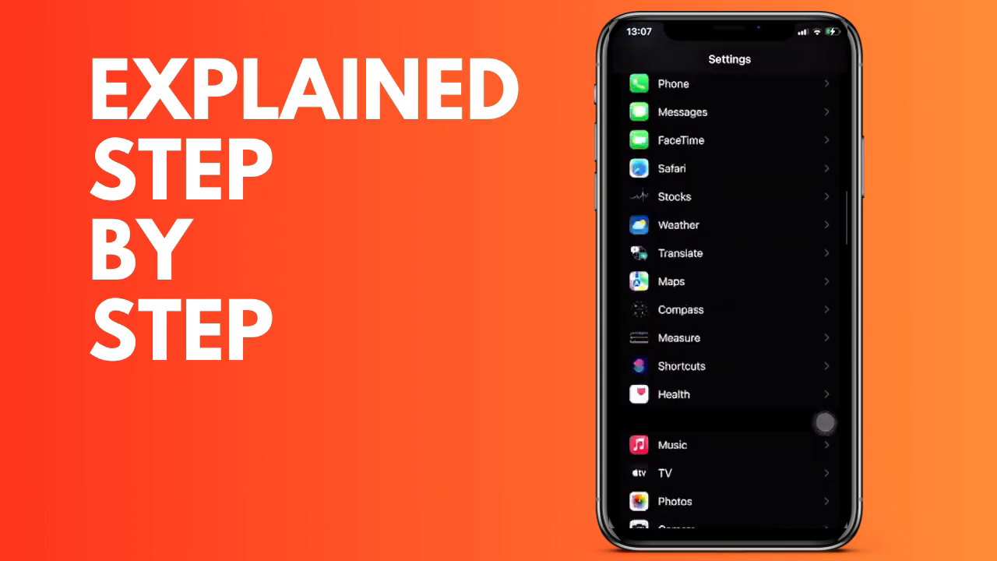
scroll("down", 3)
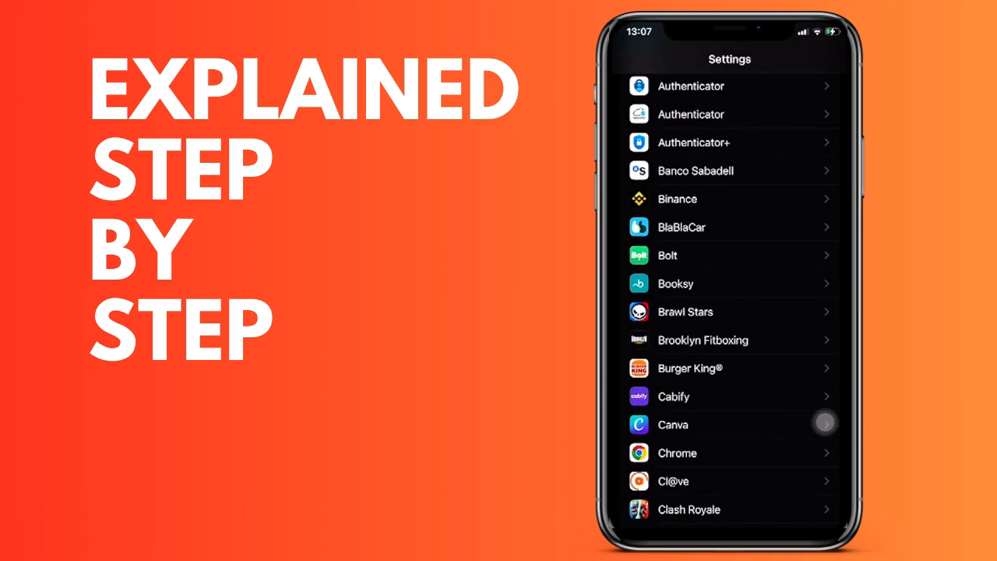
scroll("down", 3)
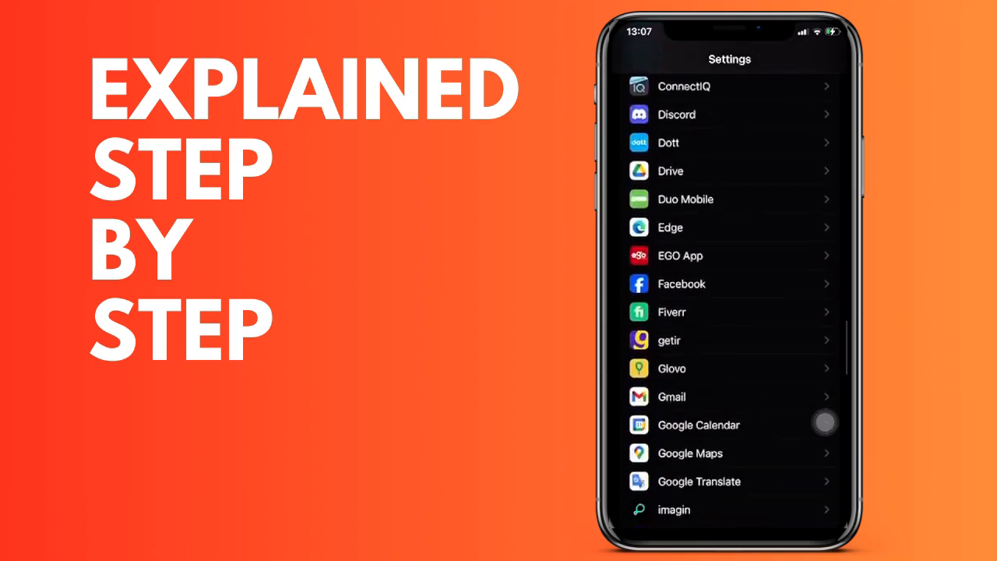
scroll("down", 3)
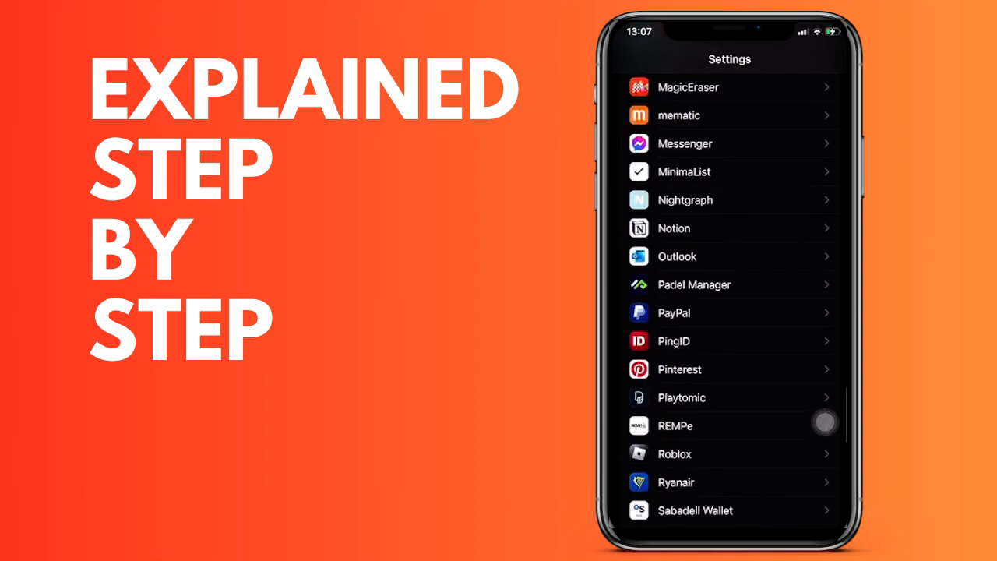
scroll("down", 3)
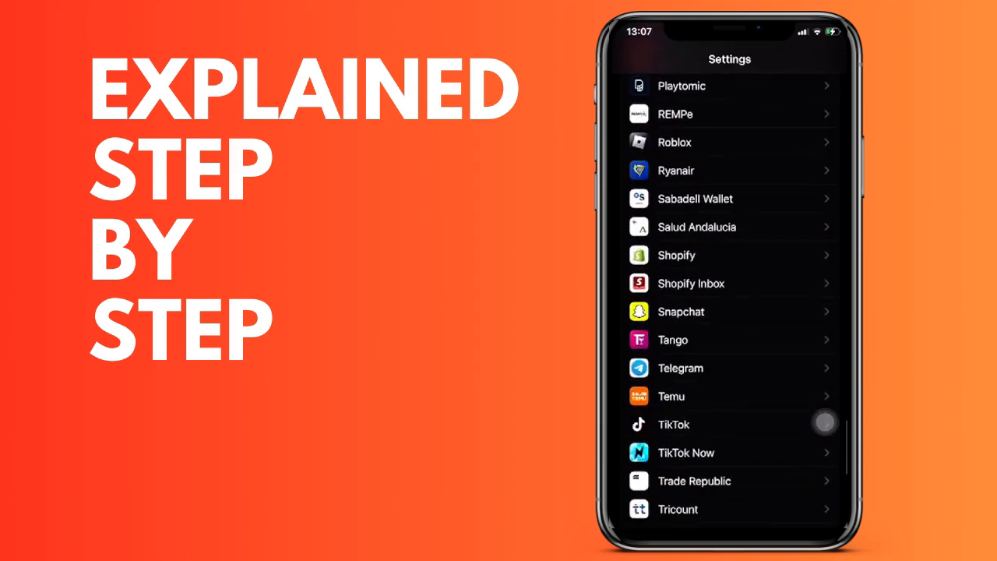
Go to Telegram's Notifications page, where Allow Notifications is still off
left_click(680, 368)
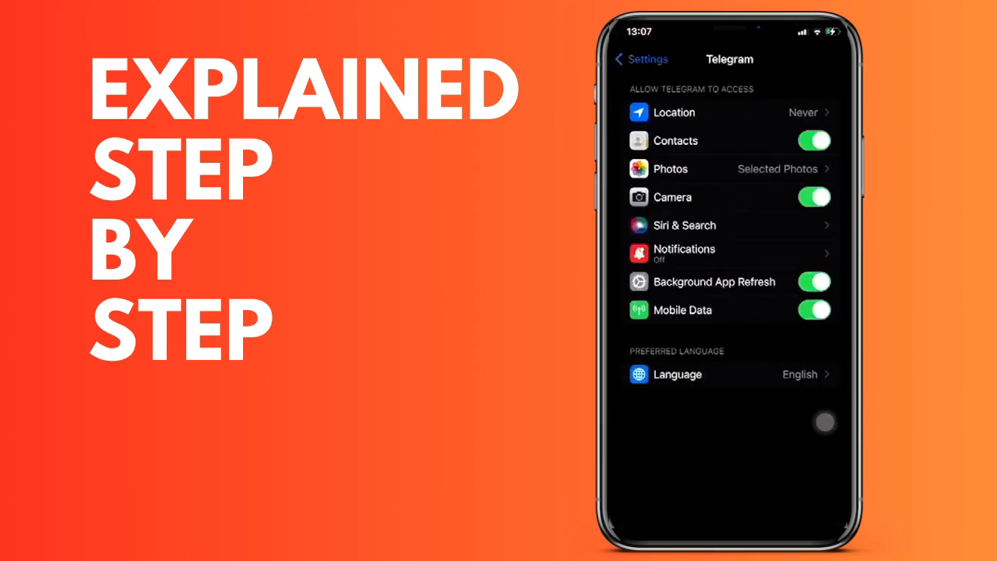
left_click(684, 252)
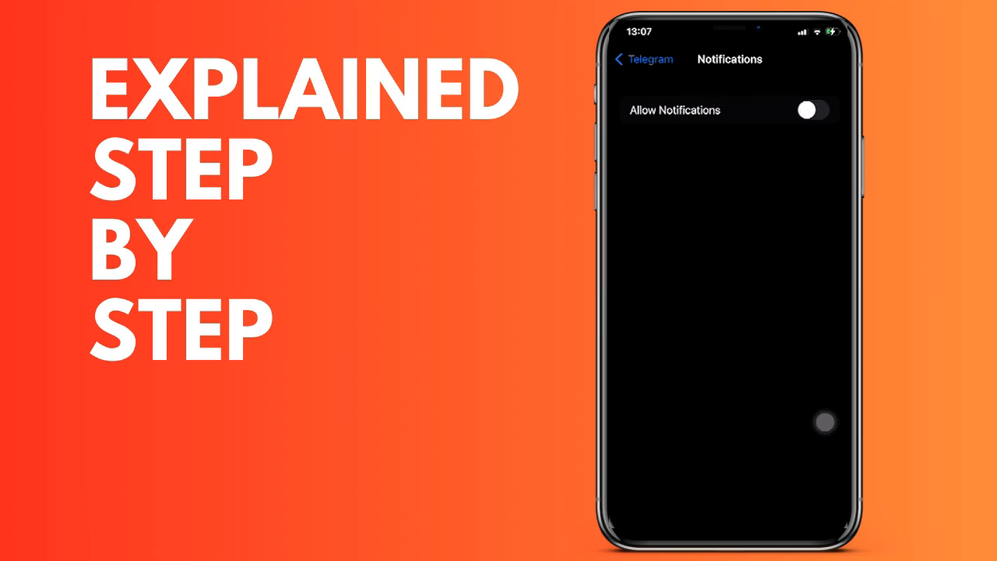
Allow Telegram notifications, keeping Lock Screen and Notification Centre alerts and unchecking Banners
left_click(813, 109)
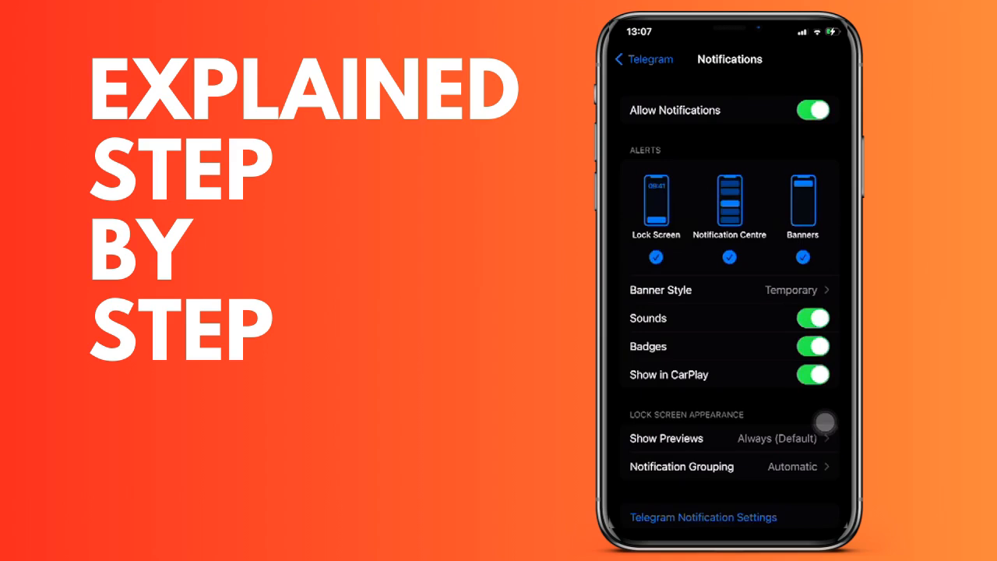
left_click(802, 257)
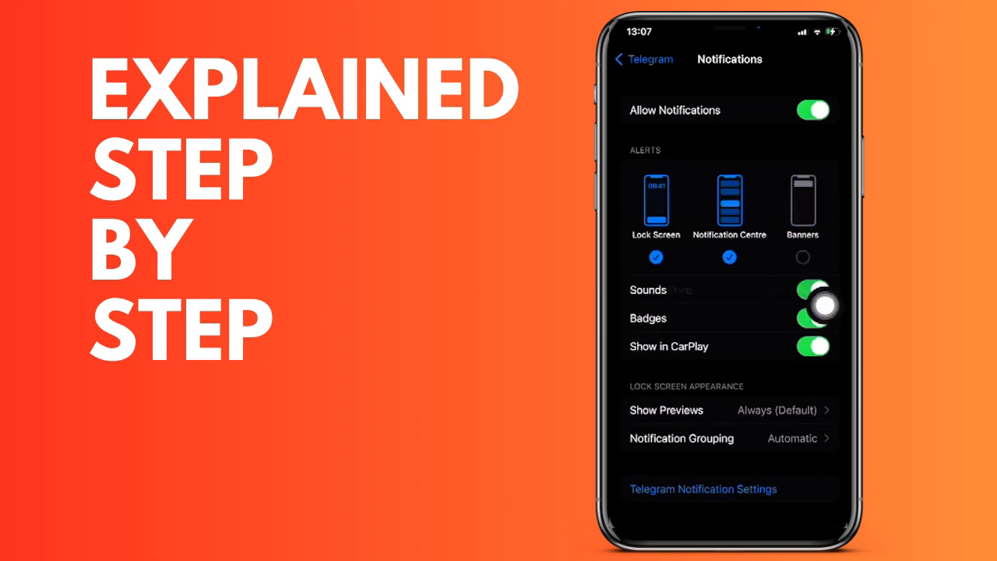